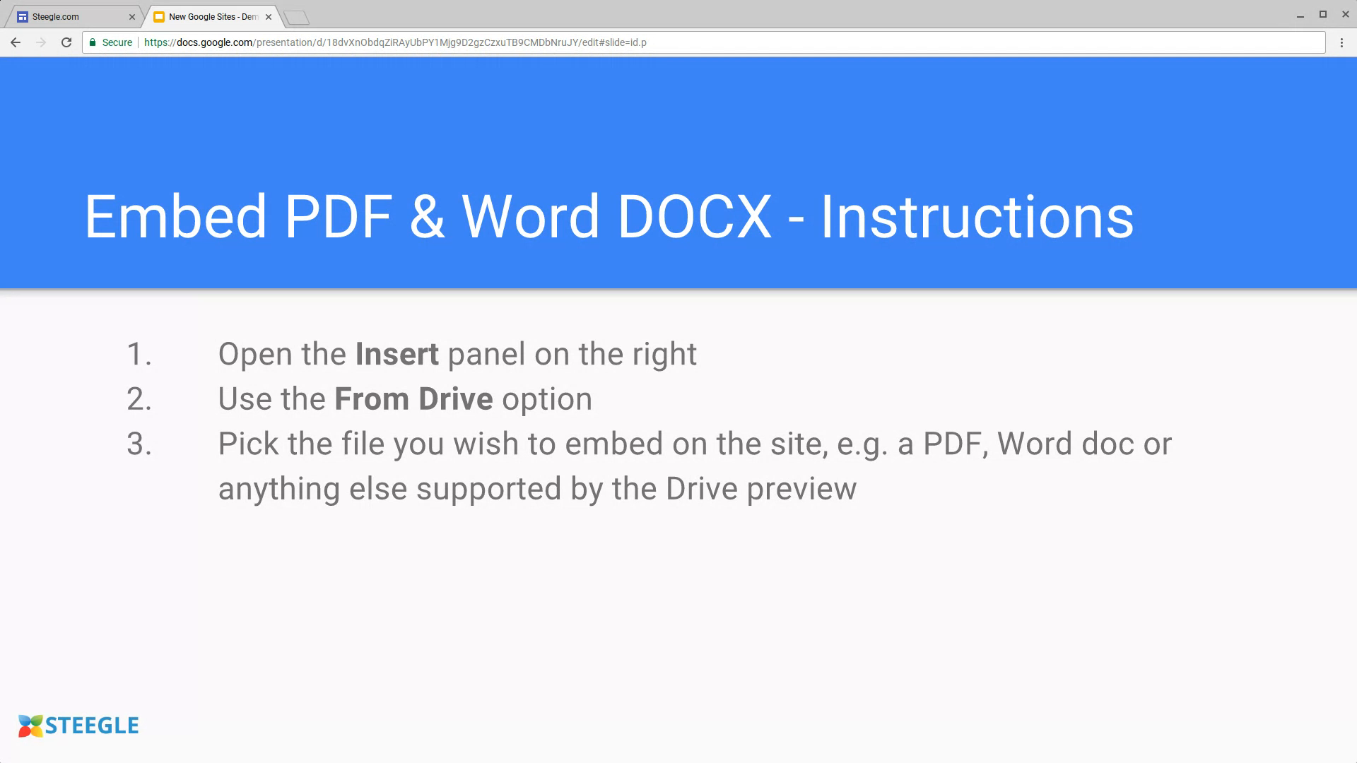
Step: Add step 4 'Resize the embedded file to an appropriate size.' and return to the Steegle.com site tab
text(Resize the embedded file to an appropriate size.)
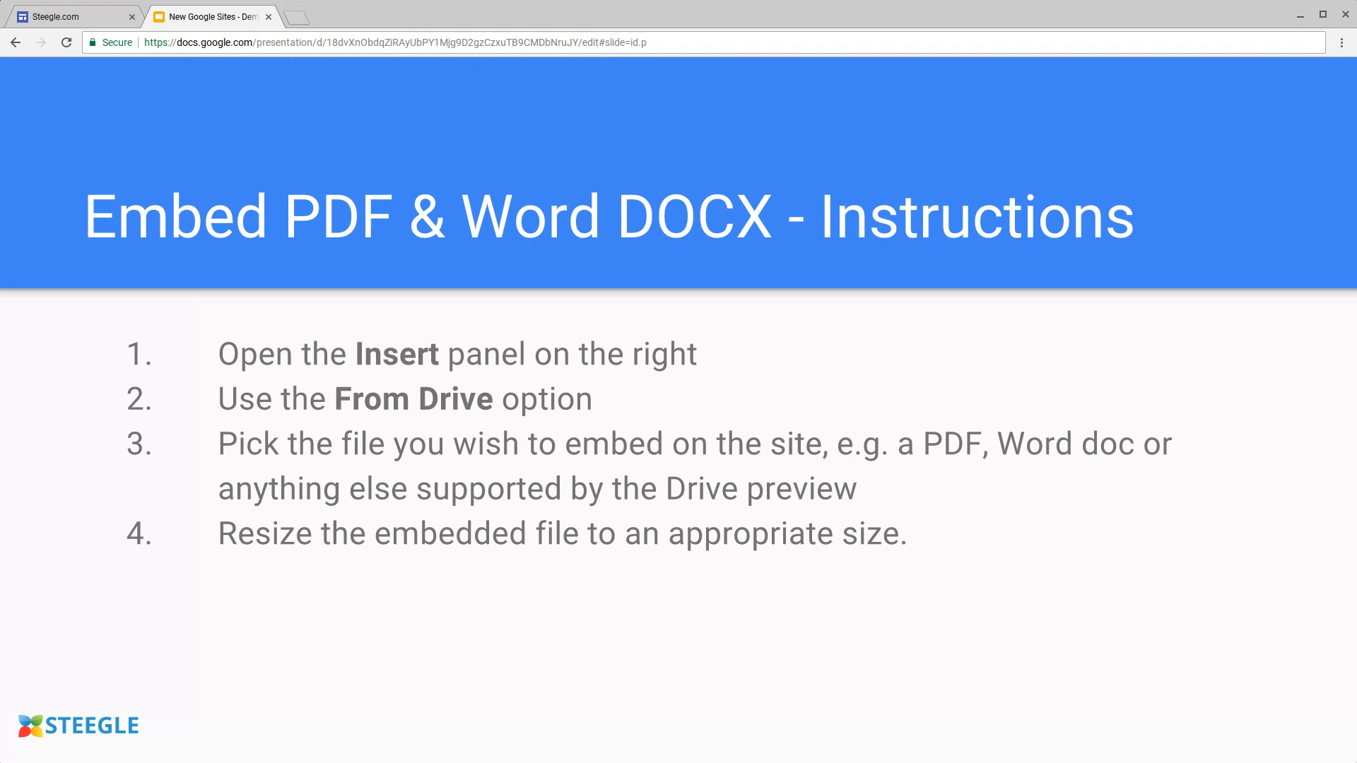
click(73, 15)
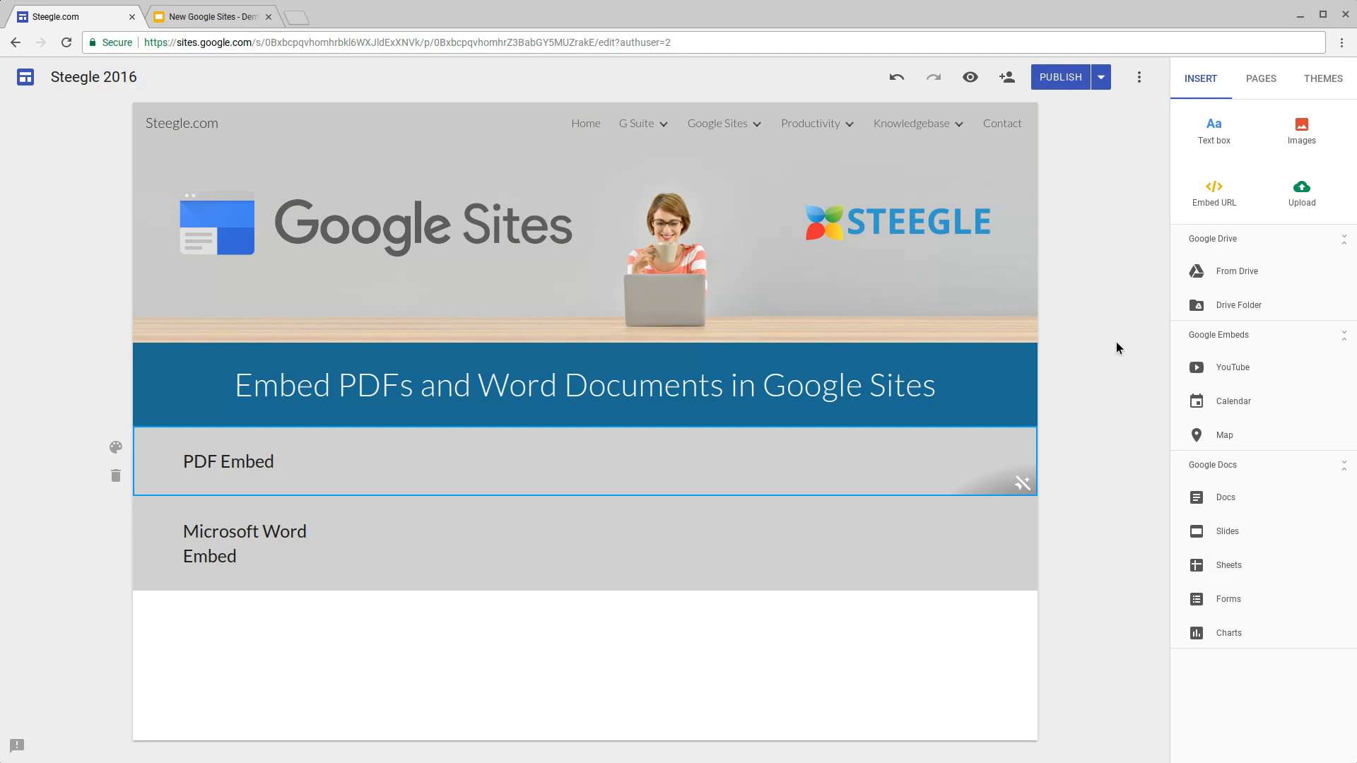
mouse_move(1241, 250)
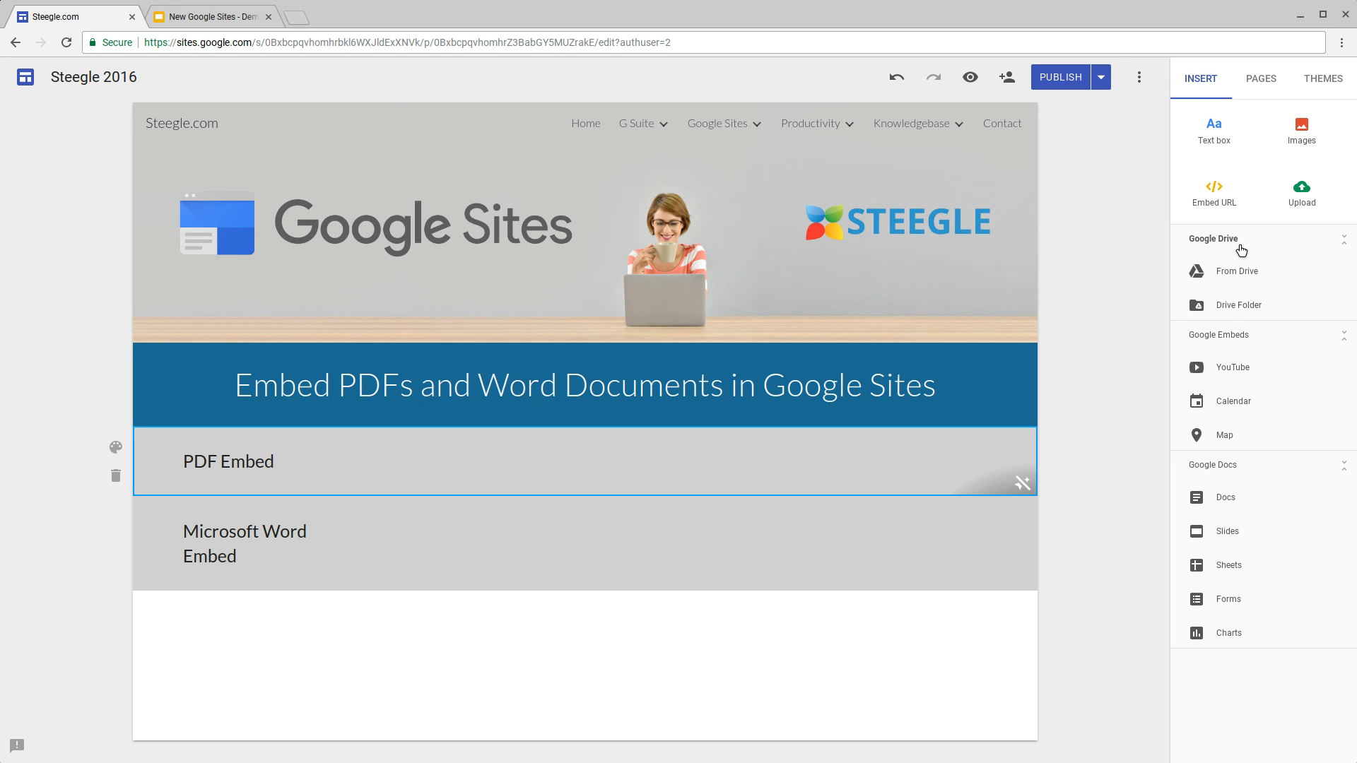
mouse_move(1242, 283)
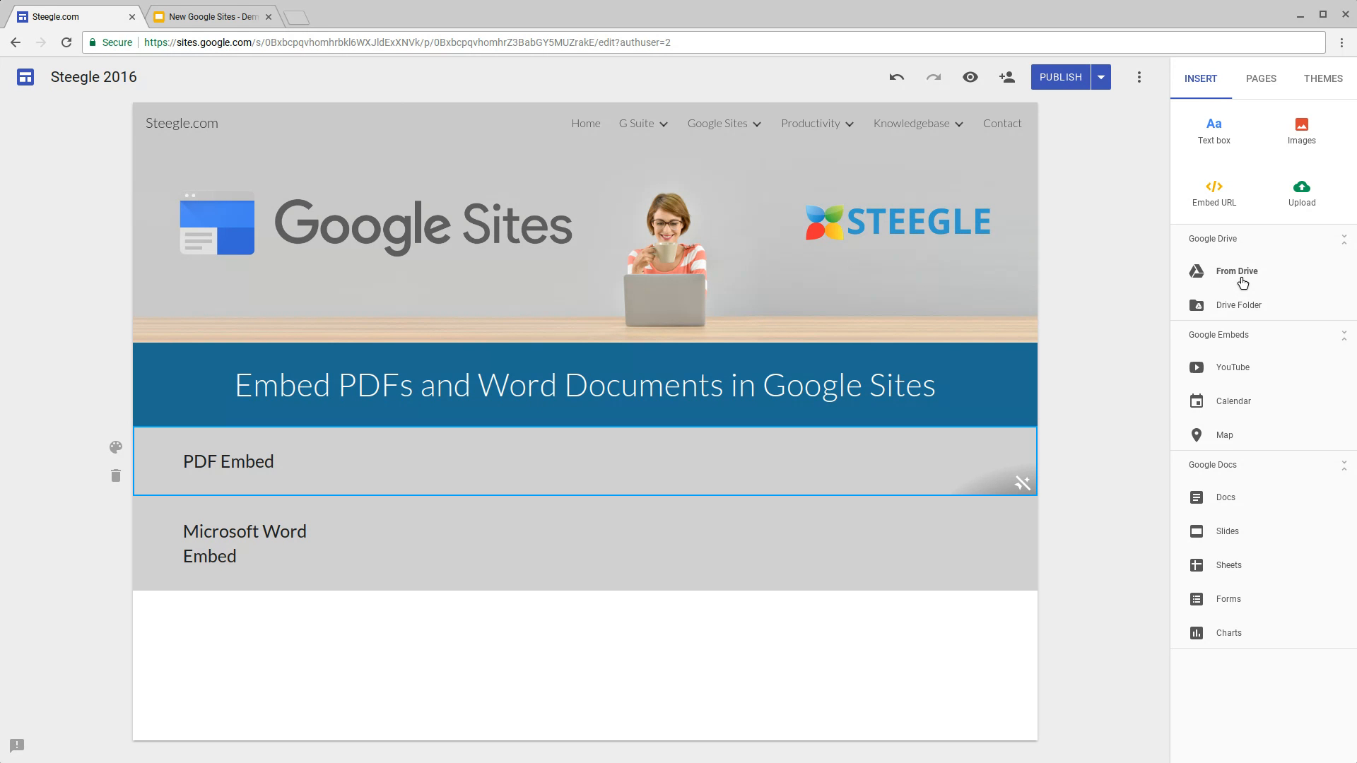
Step: Choose From Drive under Google Drive in the Insert panel
click(1234, 271)
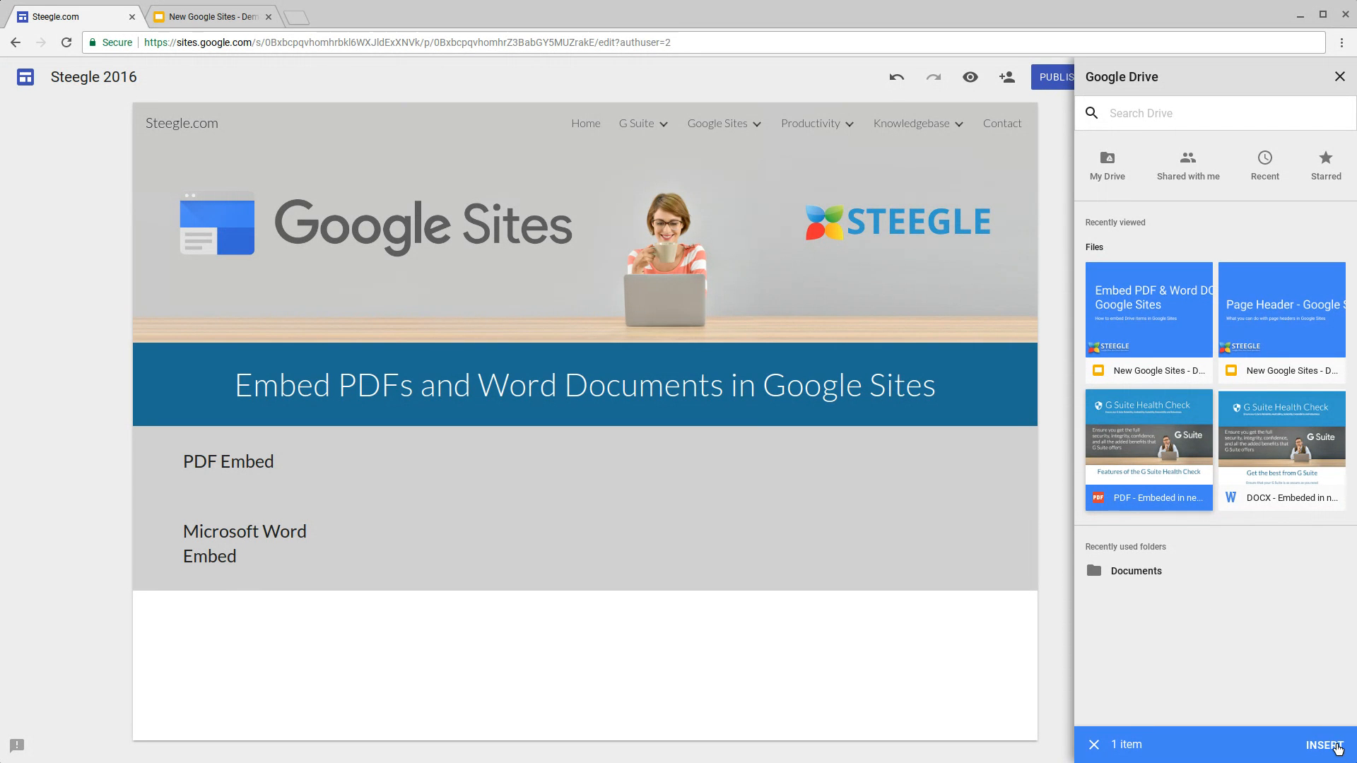
Step: Insert the selected G Suite Health Check PDF onto the page
click(1325, 745)
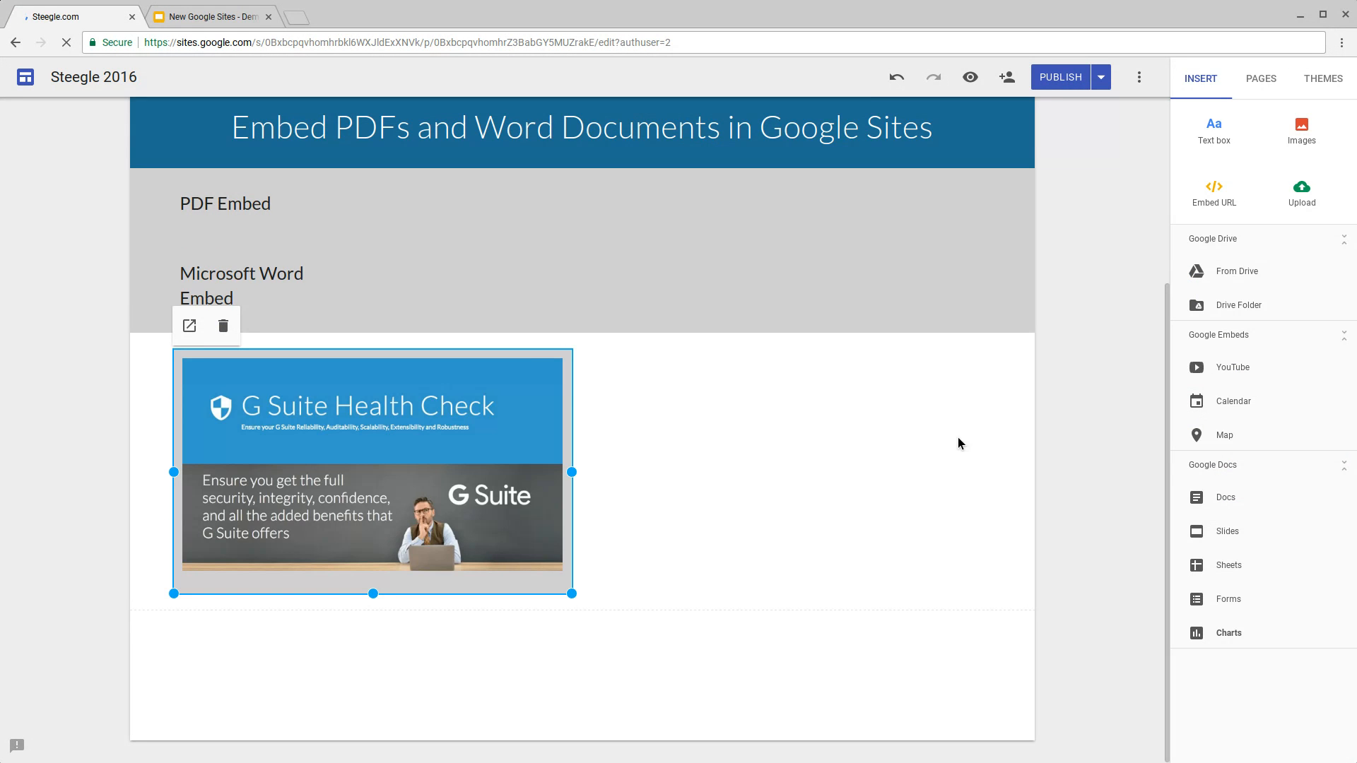
mouse_move(431, 422)
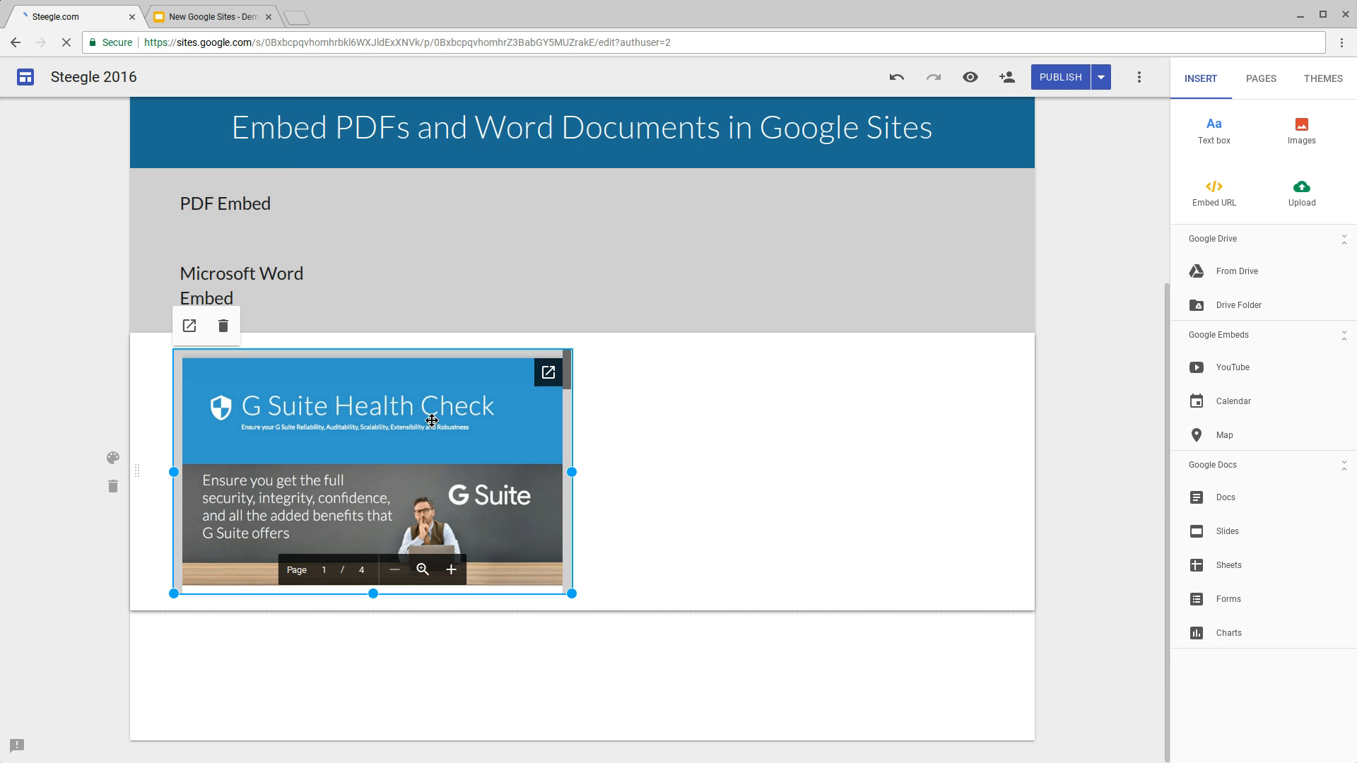
Step: Move the Health Check PDF beside the PDF Embed label and widen it
drag(374, 472, 572, 288)
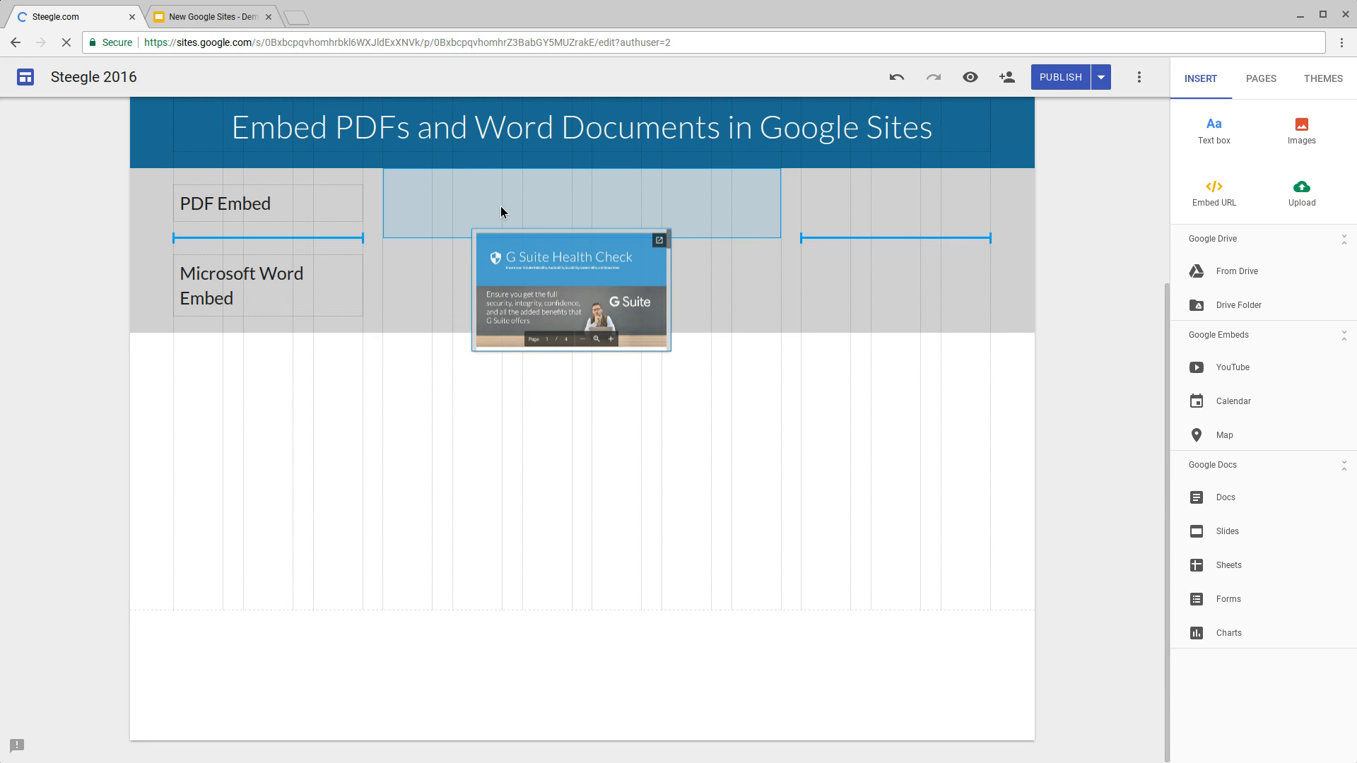
drag(571, 288, 598, 265)
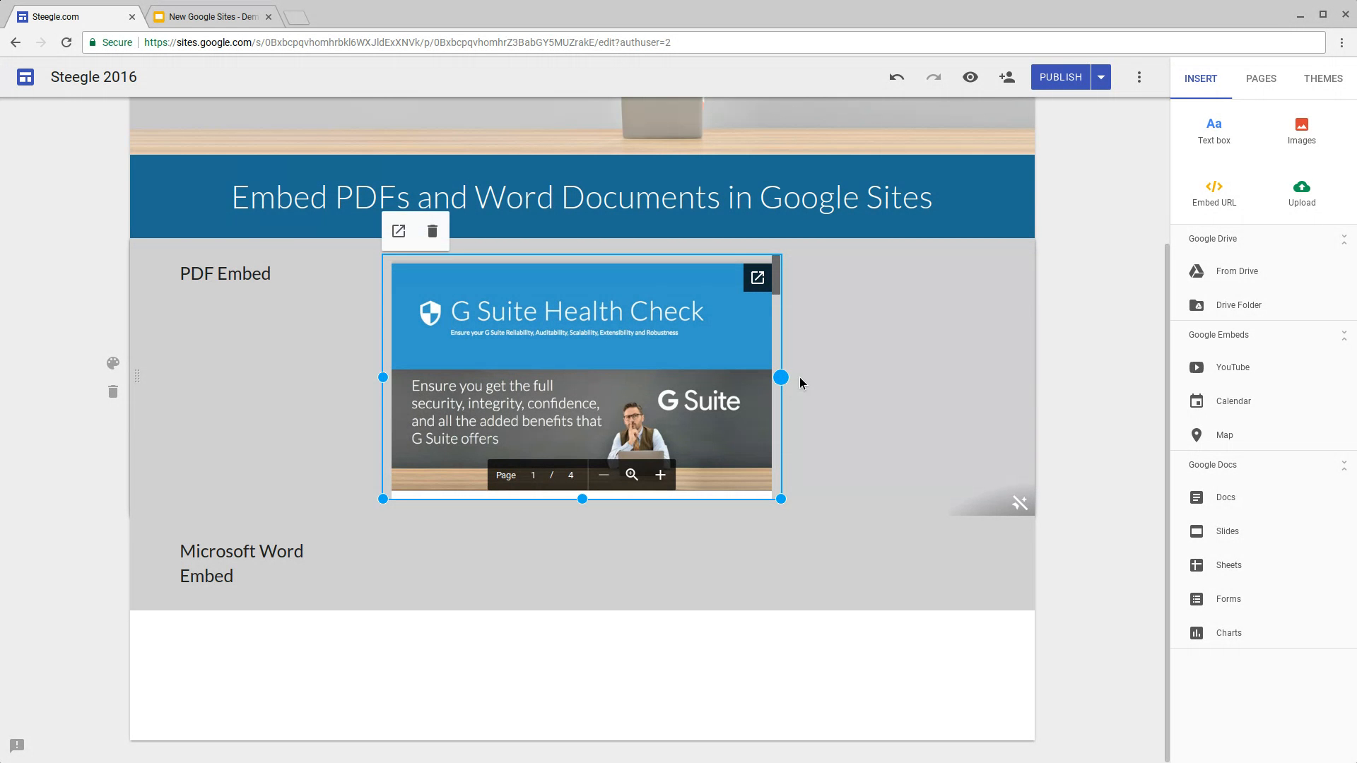
drag(781, 377, 922, 378)
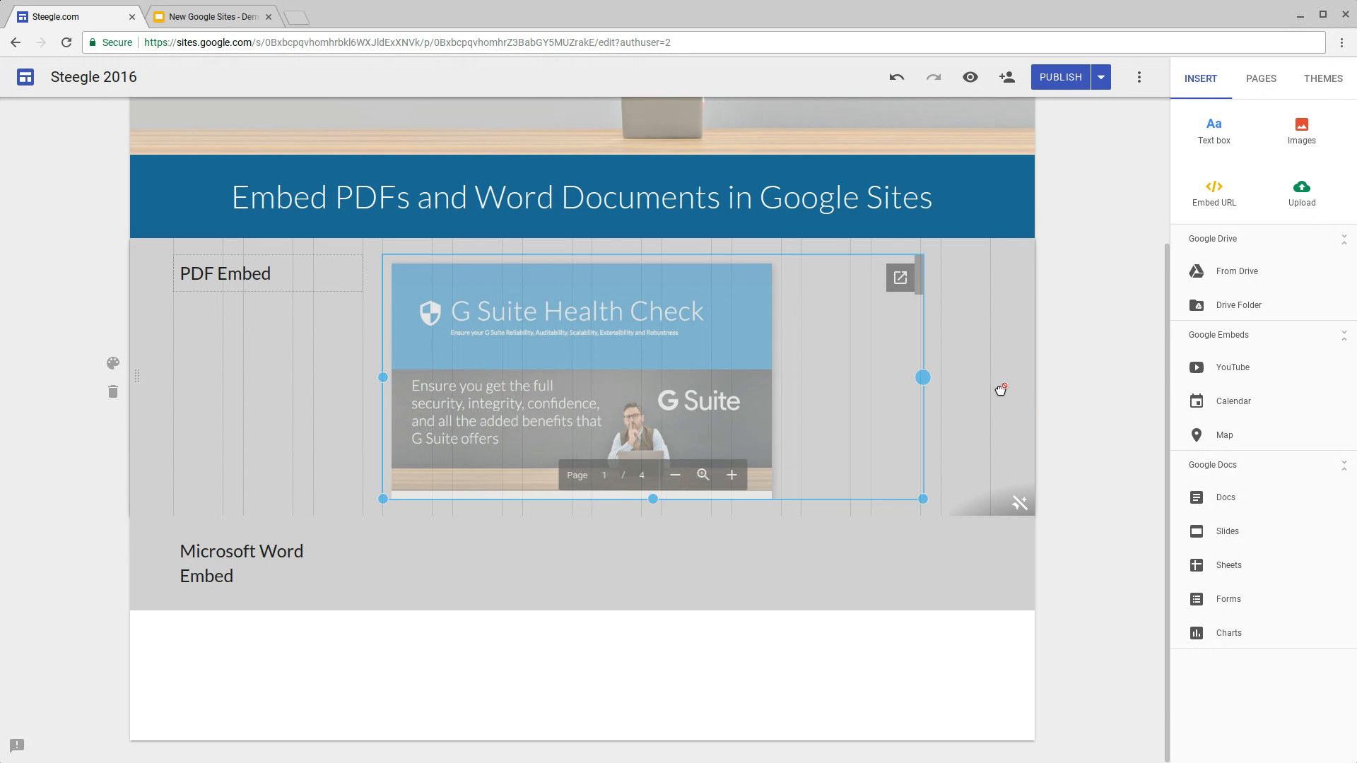
mouse_move(995, 390)
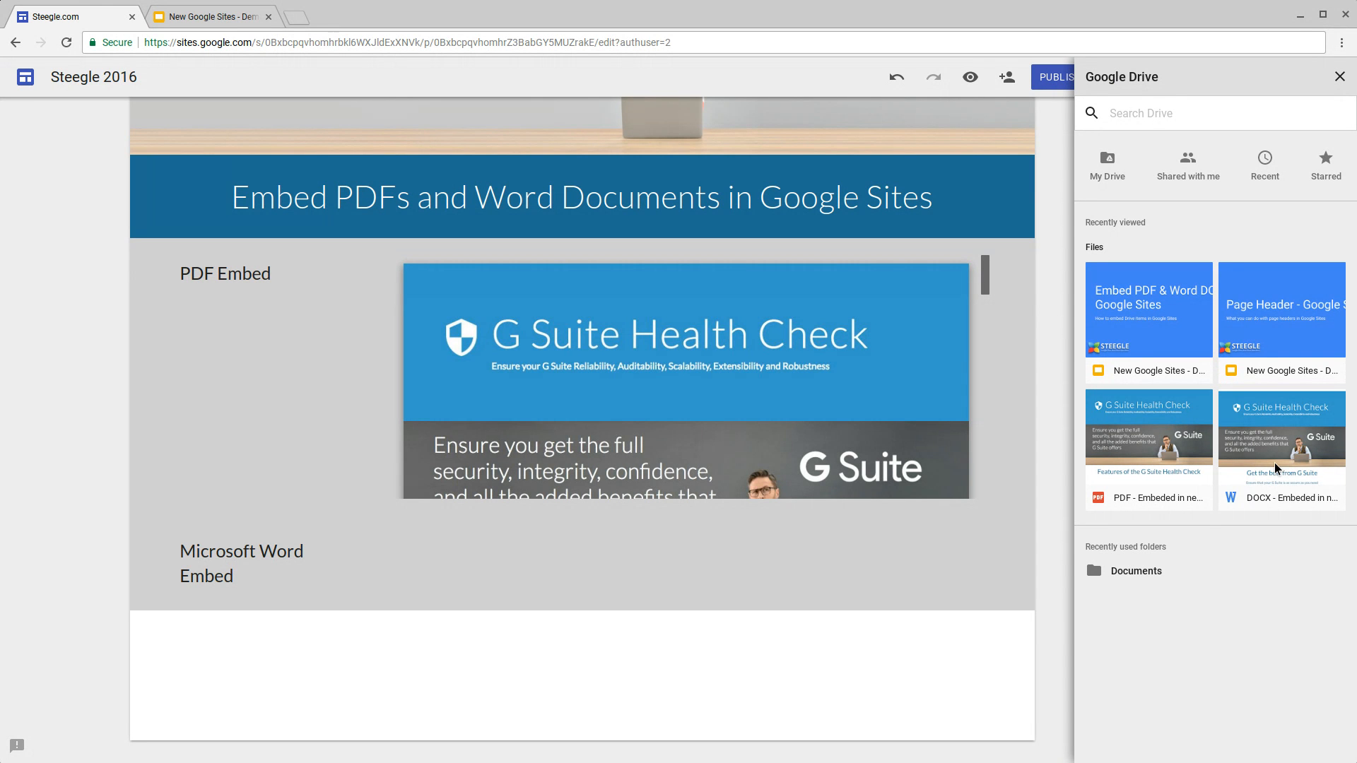
Step: Select the G Suite Health Check DOCX file in the Drive picker
click(1281, 441)
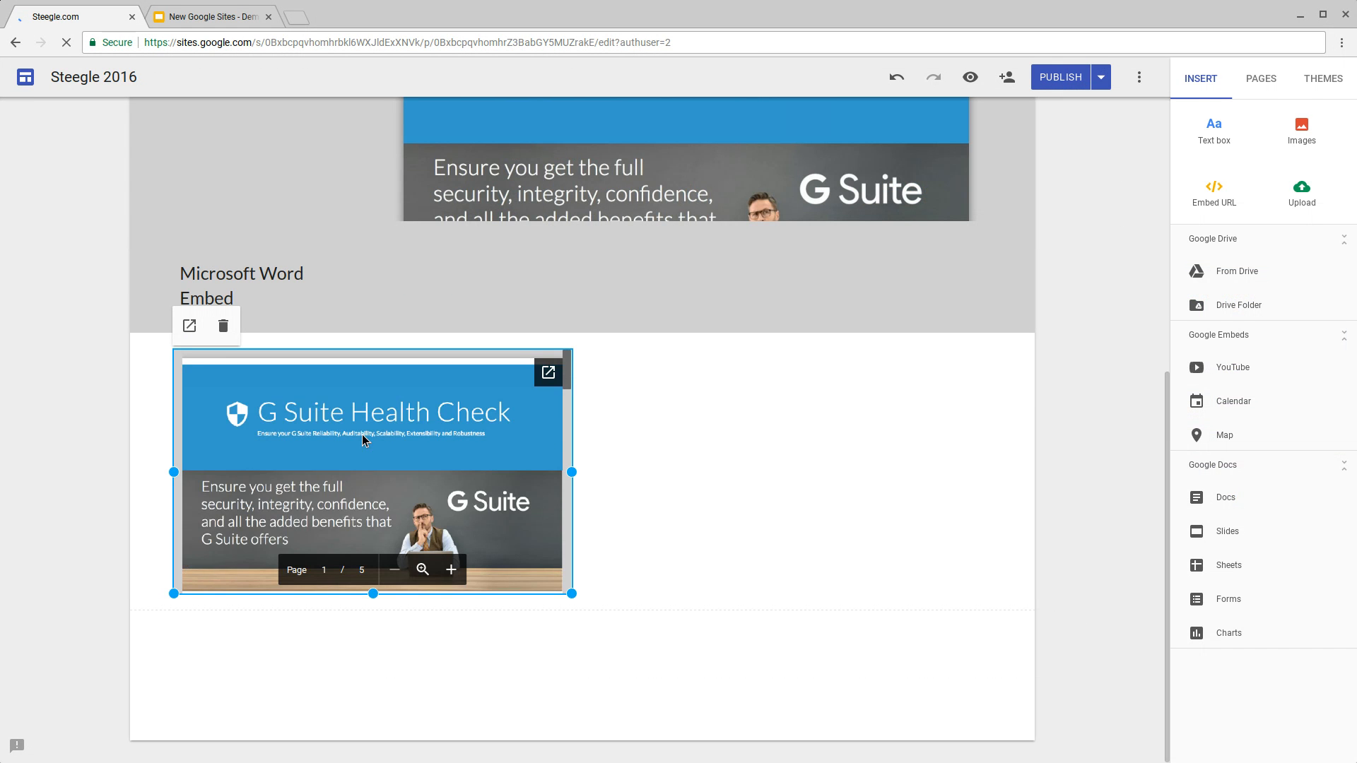
Step: Drag the embedded Word document beside the Microsoft Word Embed label
drag(373, 472, 770, 388)
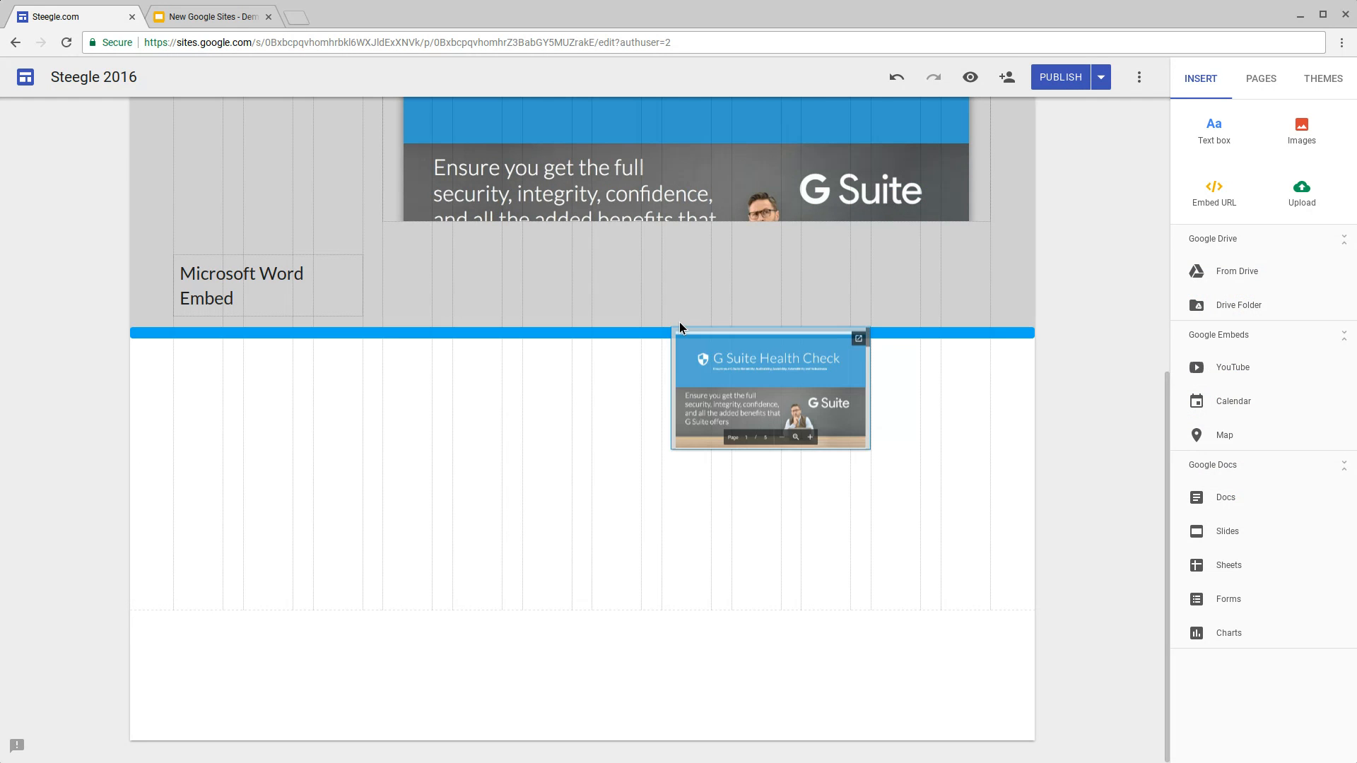
drag(771, 387, 782, 356)
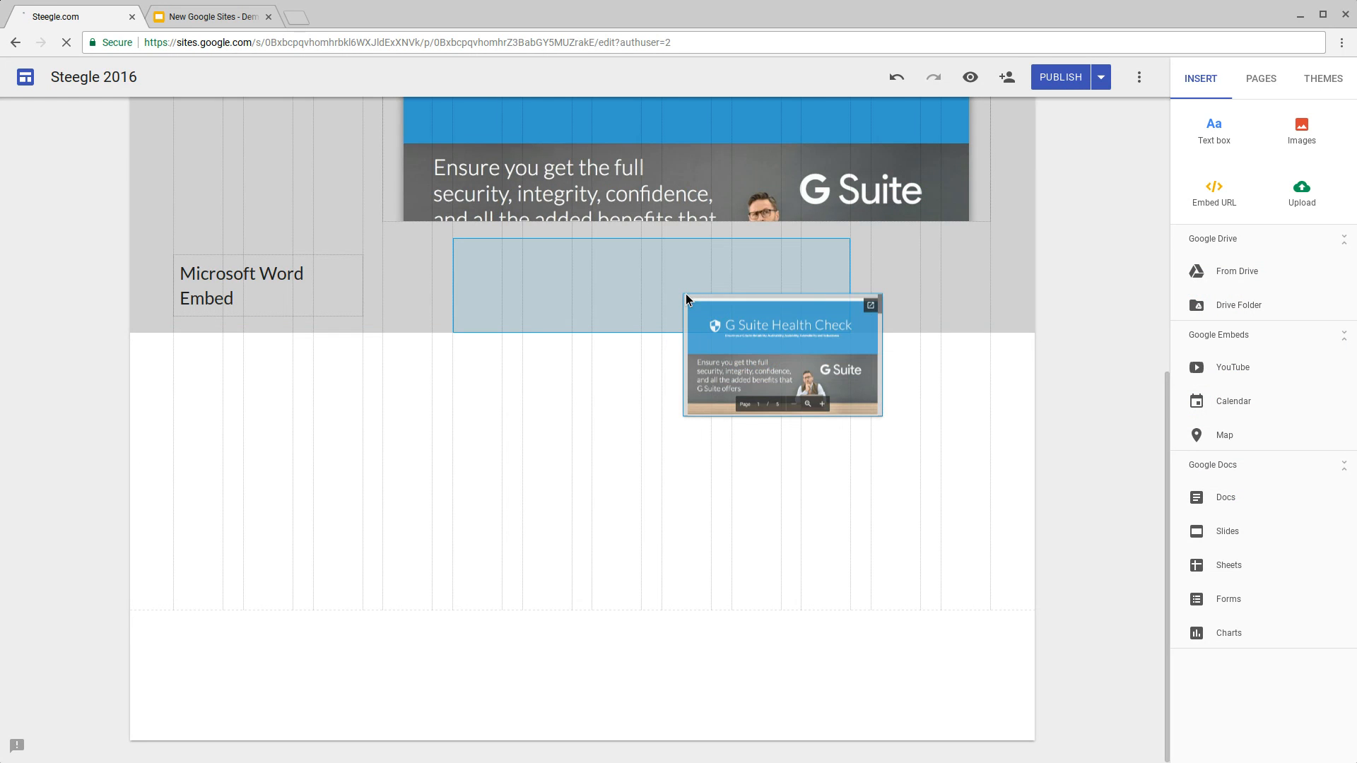